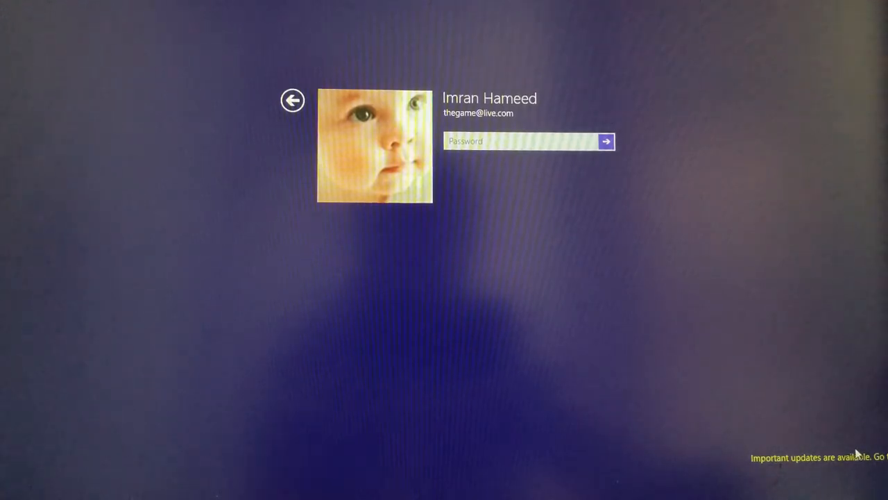
{"action": "mouse_move", "coordinate": [793, 375]}
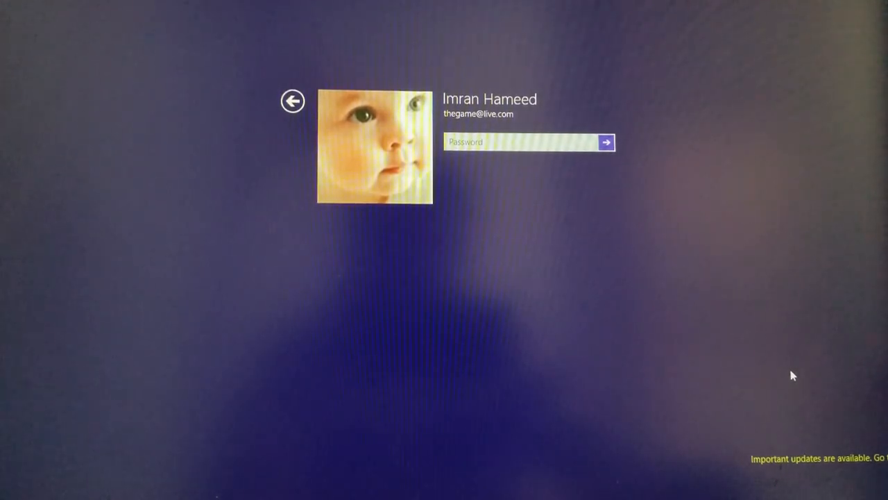
Step: Choose Troubleshoot on the Choose an option screen to reach refresh, reset and advanced tools
{"action": "left_click", "coordinate": [605, 142]}
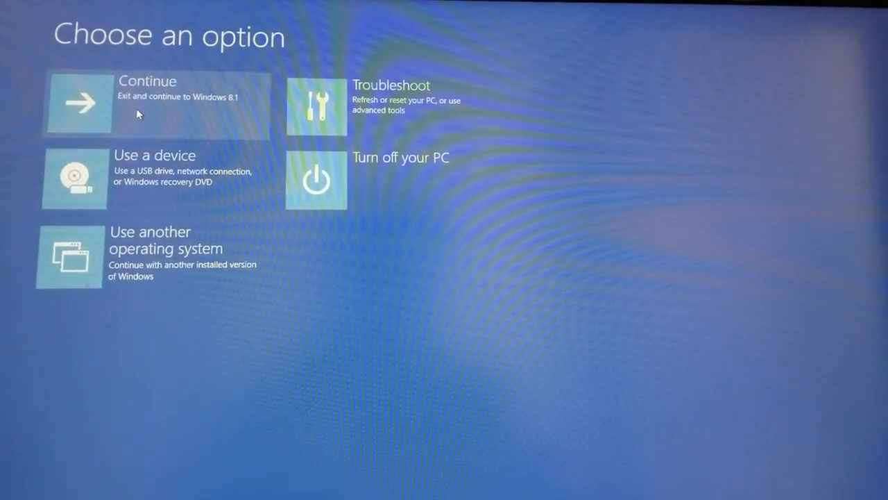
{"action": "mouse_move", "coordinate": [411, 292]}
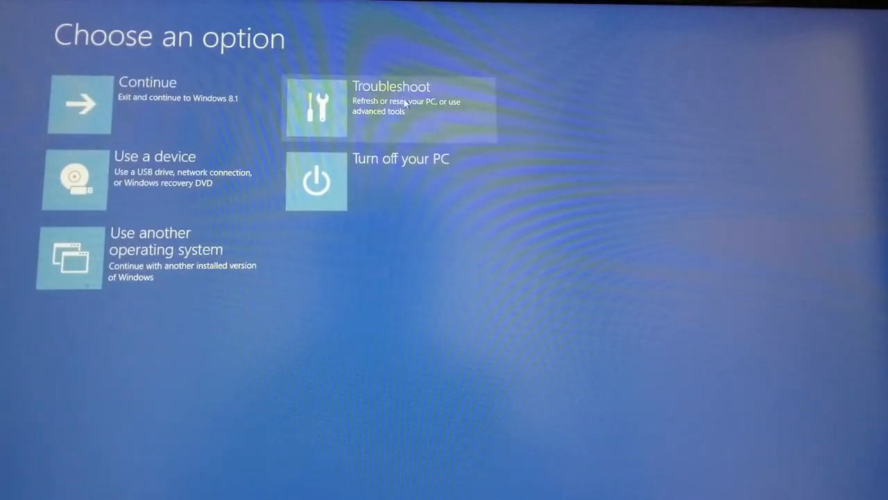
{"action": "mouse_move", "coordinate": [402, 172]}
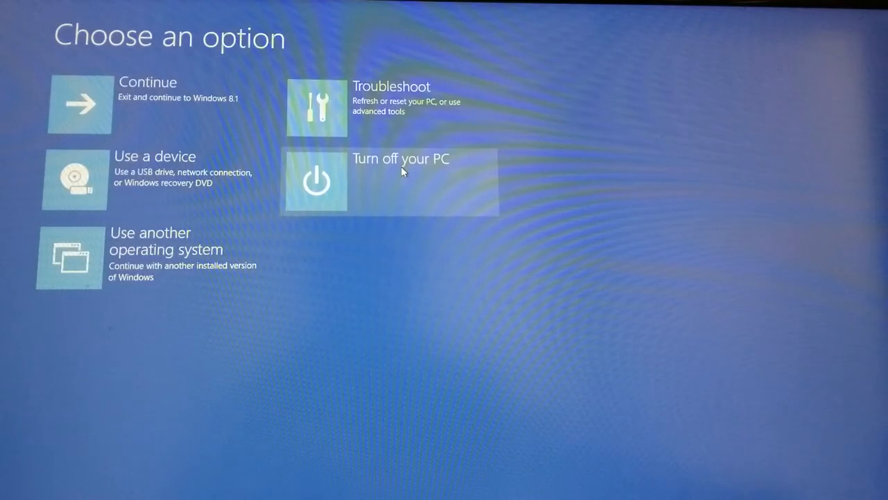
{"action": "mouse_move", "coordinate": [229, 201]}
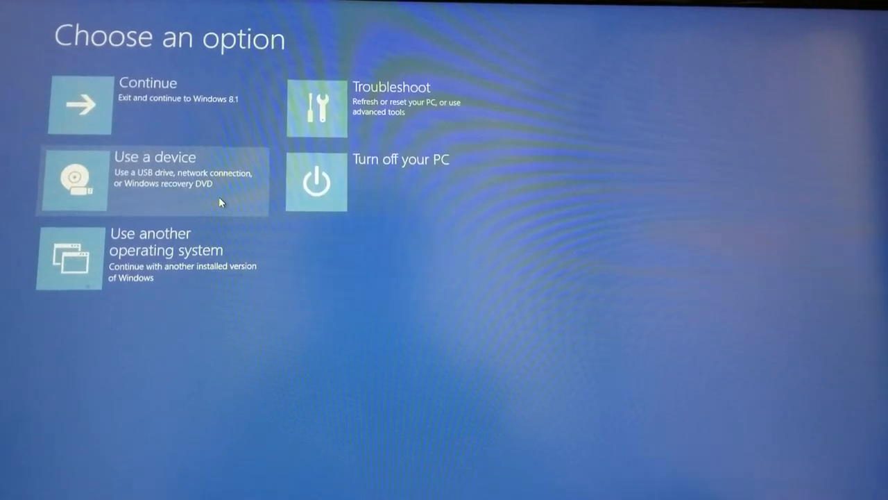
{"action": "mouse_move", "coordinate": [150, 258]}
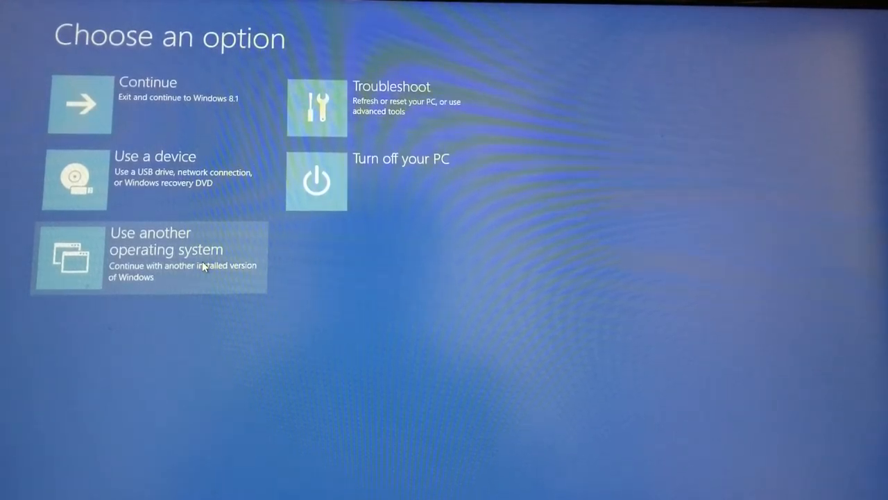
{"action": "mouse_move", "coordinate": [372, 128]}
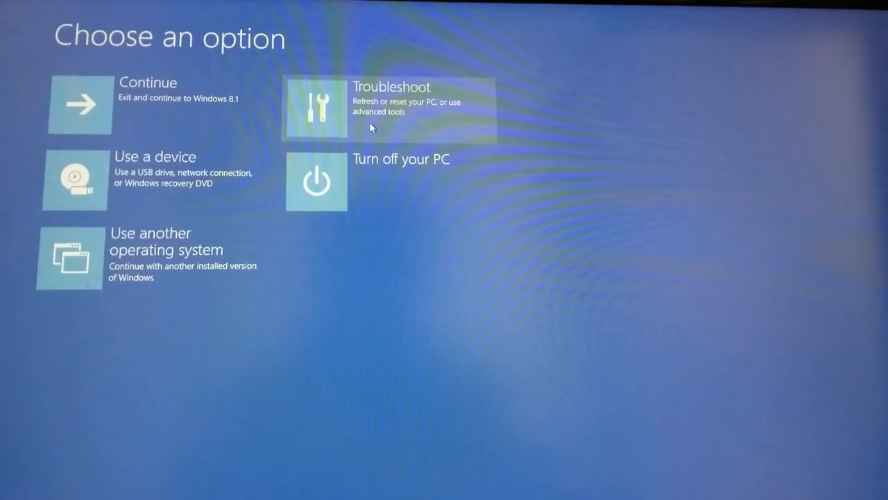
{"action": "mouse_move", "coordinate": [367, 118]}
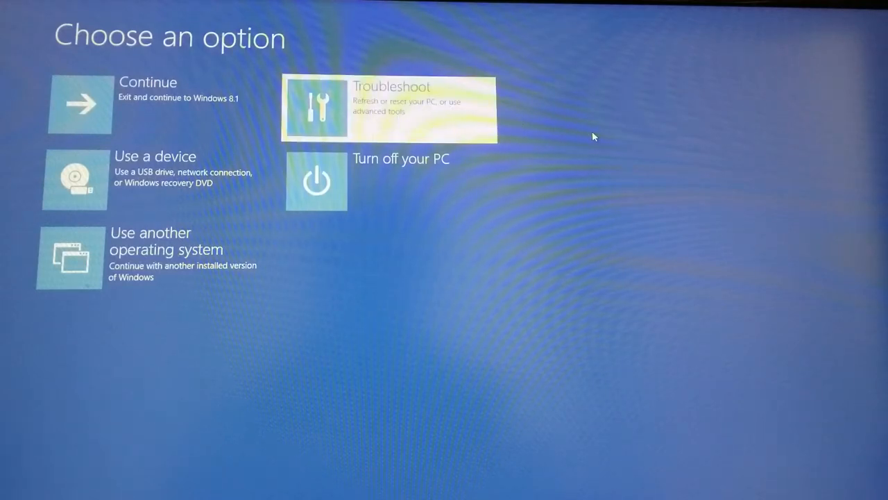
{"action": "left_click", "coordinate": [389, 108]}
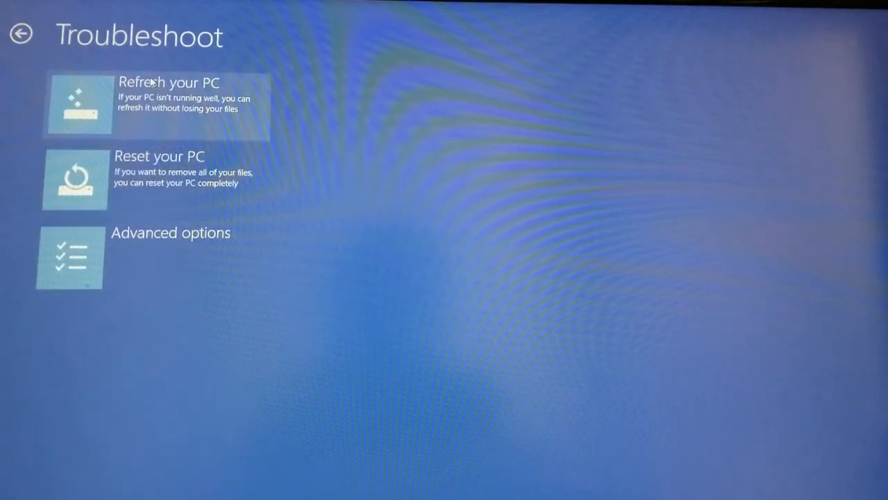
{"action": "mouse_move", "coordinate": [299, 138]}
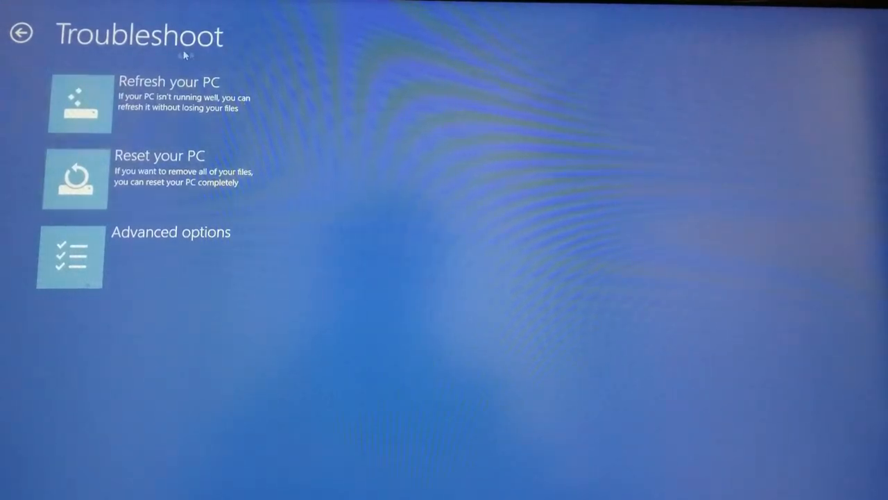
{"action": "mouse_move", "coordinate": [599, 350]}
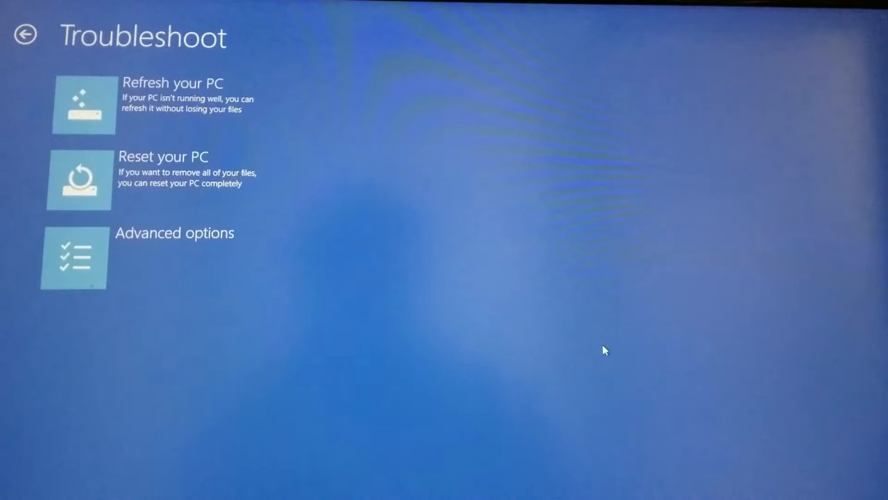
{"action": "mouse_move", "coordinate": [464, 328]}
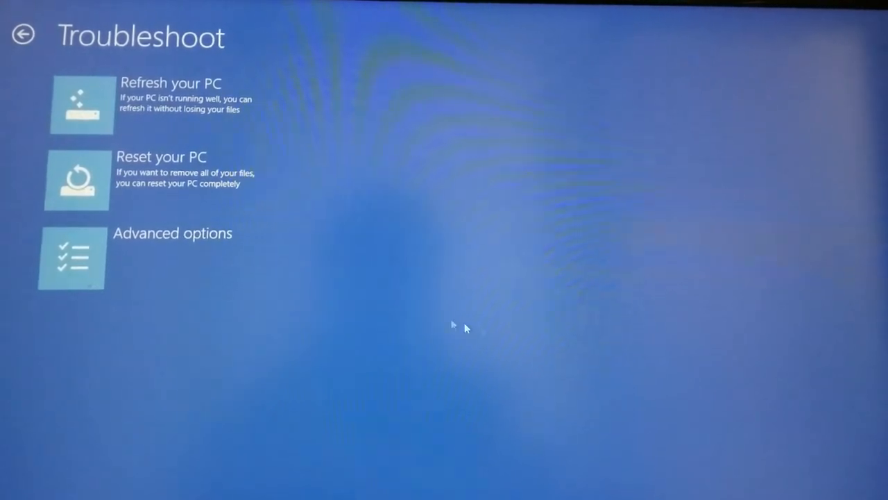
{"action": "left_click", "coordinate": [72, 256]}
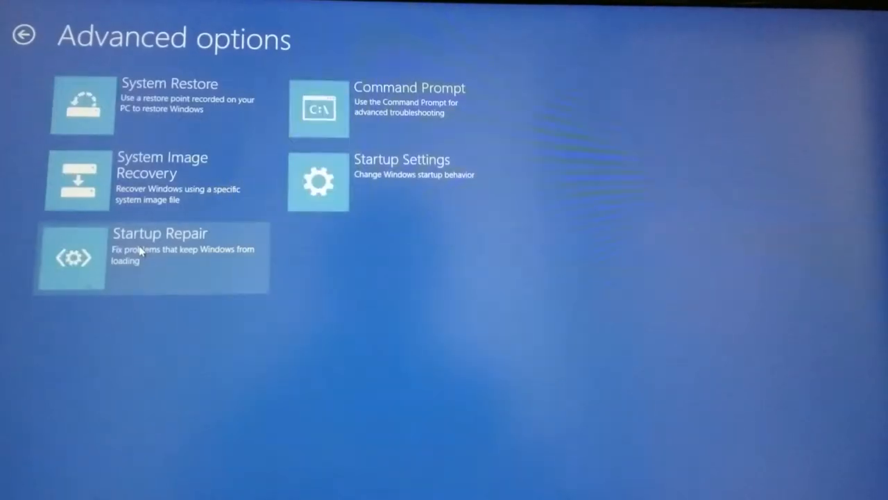
{"action": "mouse_move", "coordinate": [372, 388]}
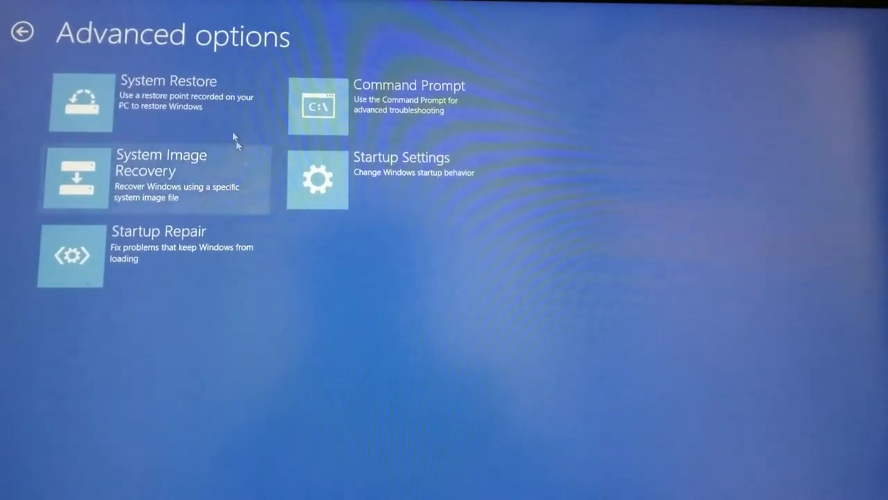
{"action": "mouse_move", "coordinate": [194, 100]}
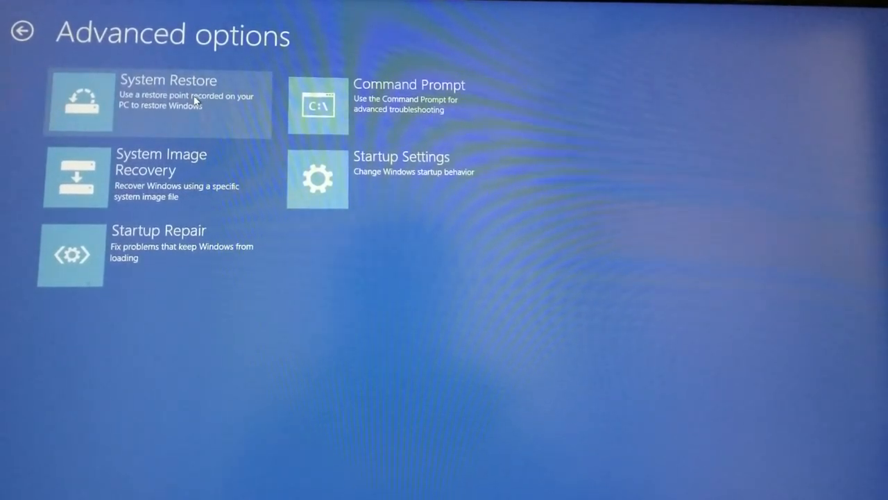
{"action": "mouse_move", "coordinate": [183, 111]}
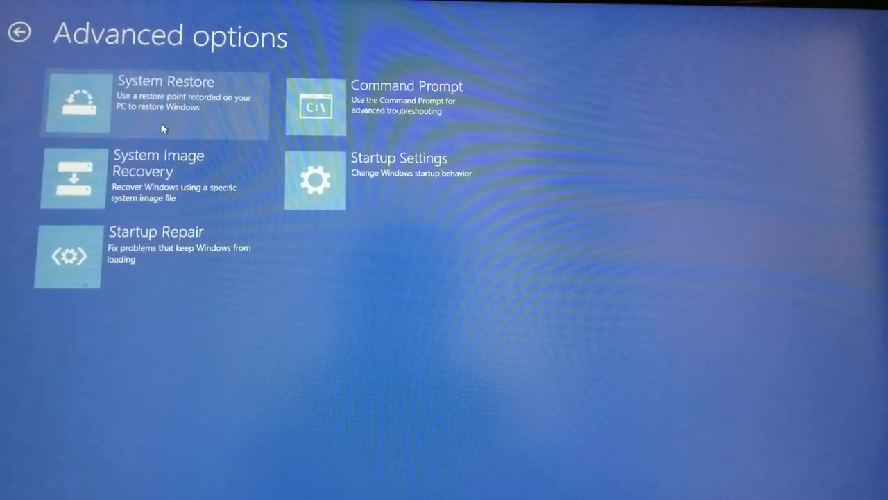
{"action": "mouse_move", "coordinate": [225, 131]}
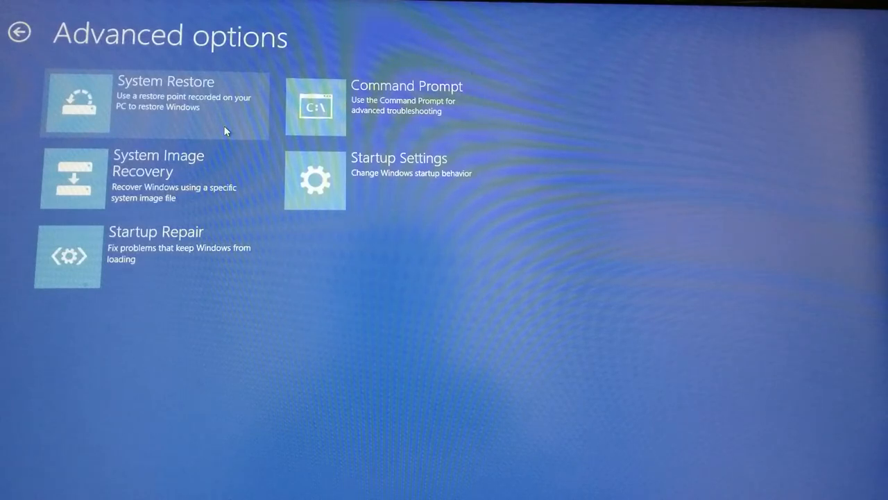
{"action": "mouse_move", "coordinate": [188, 183]}
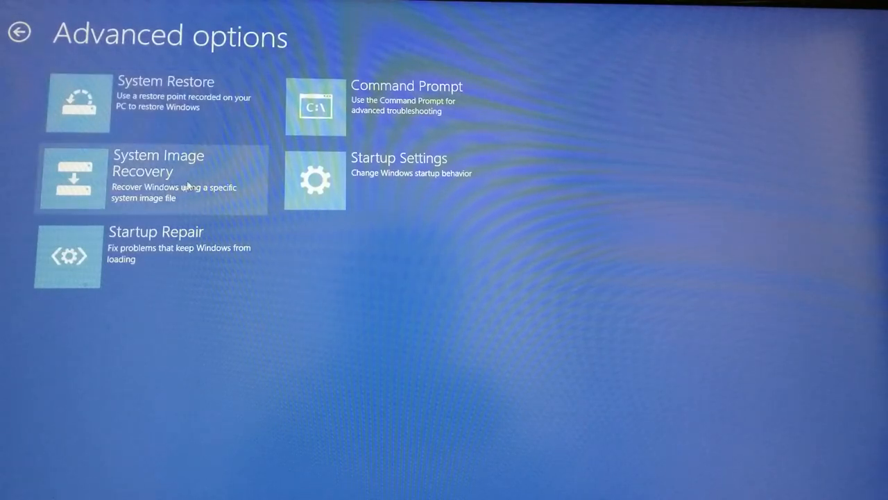
{"action": "mouse_move", "coordinate": [181, 168]}
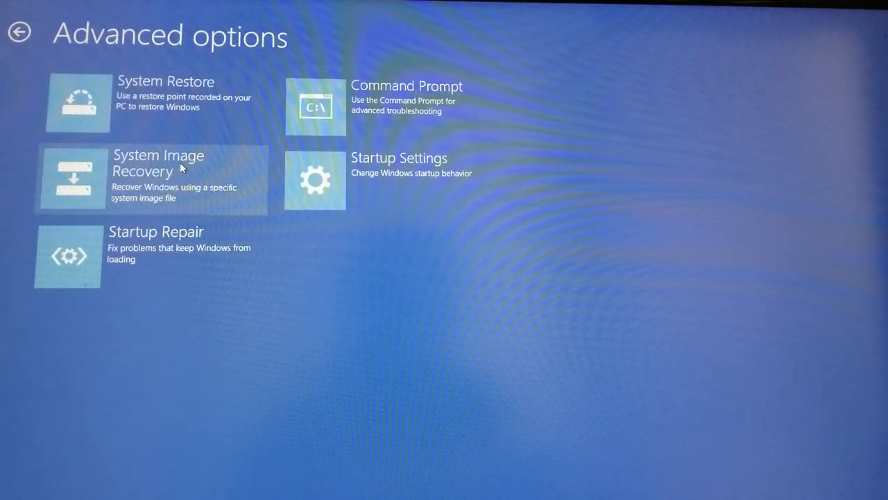
{"action": "mouse_move", "coordinate": [183, 204]}
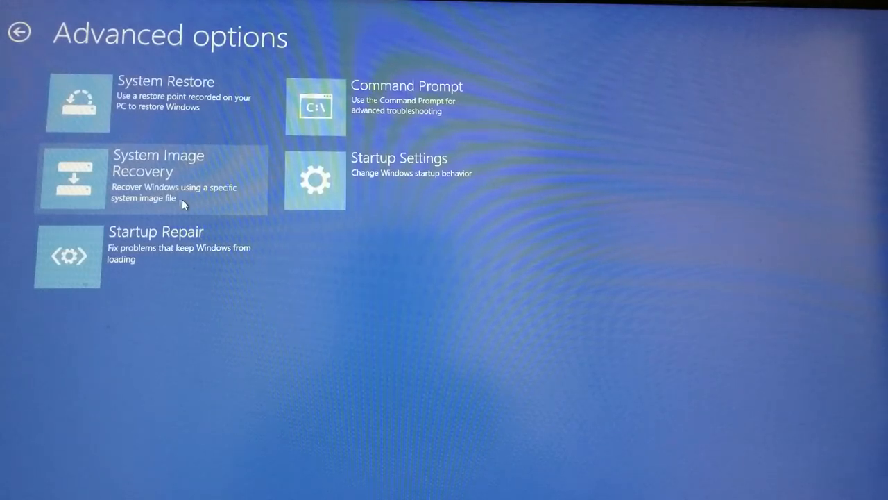
{"action": "mouse_move", "coordinate": [169, 190]}
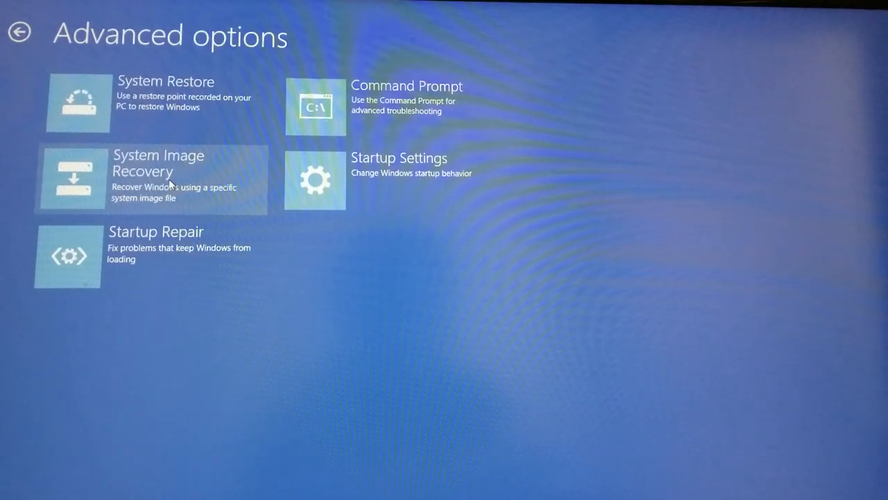
{"action": "mouse_move", "coordinate": [133, 186]}
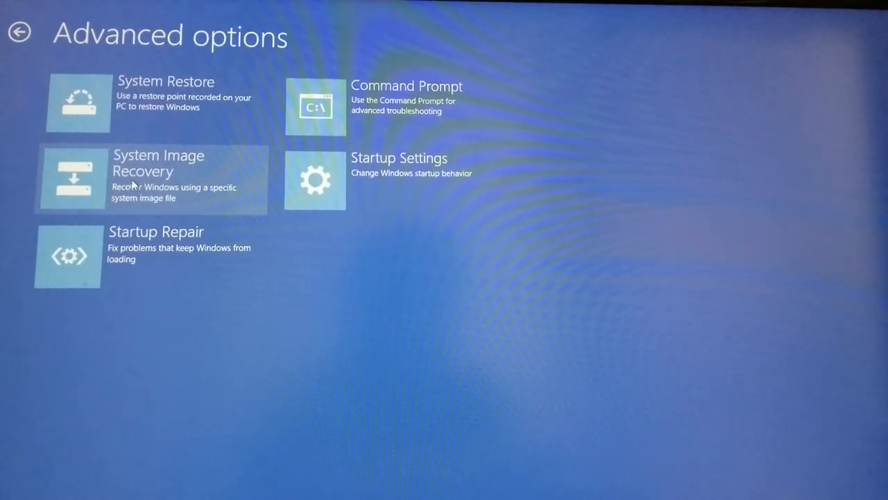
{"action": "mouse_move", "coordinate": [167, 271]}
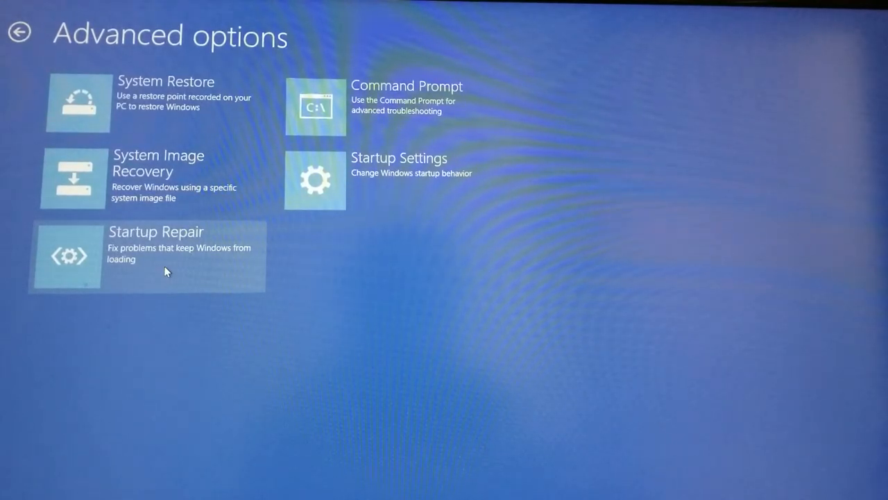
{"action": "mouse_move", "coordinate": [170, 274]}
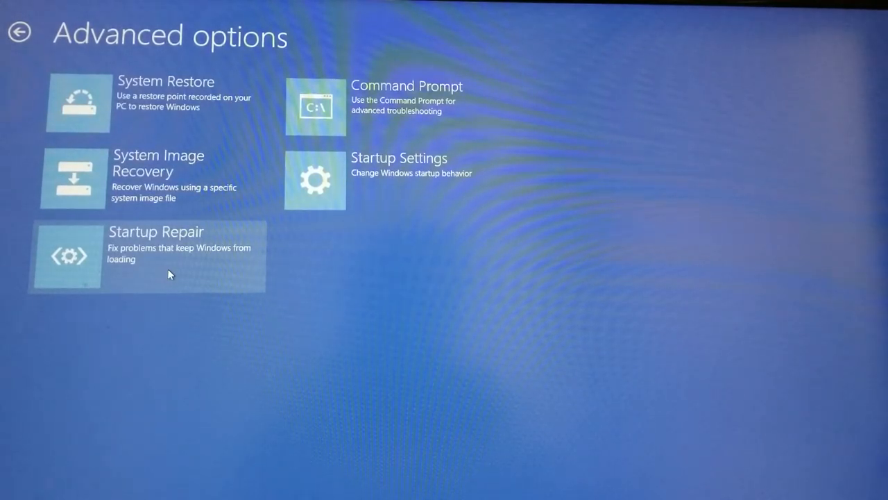
{"action": "mouse_move", "coordinate": [399, 104]}
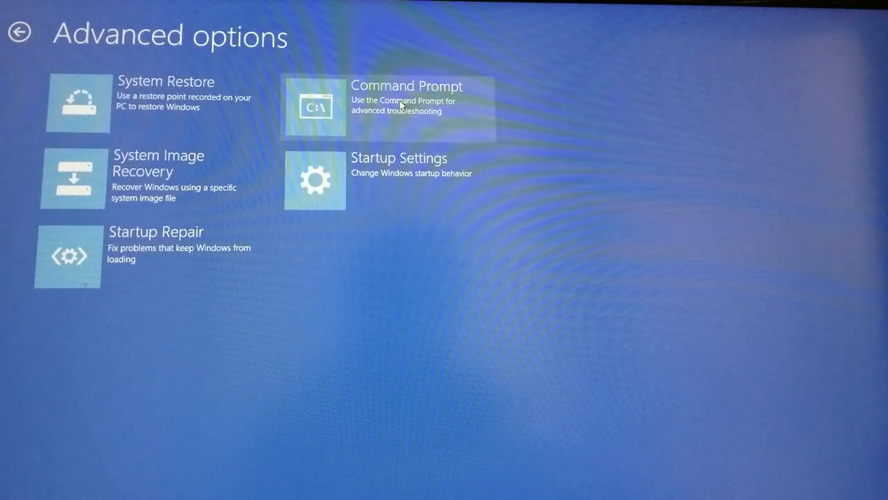
{"action": "mouse_move", "coordinate": [396, 108]}
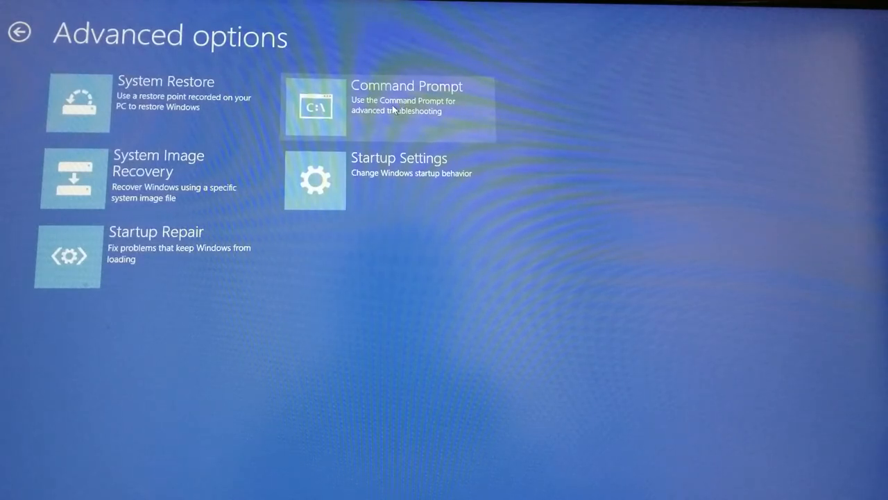
{"action": "mouse_move", "coordinate": [449, 127]}
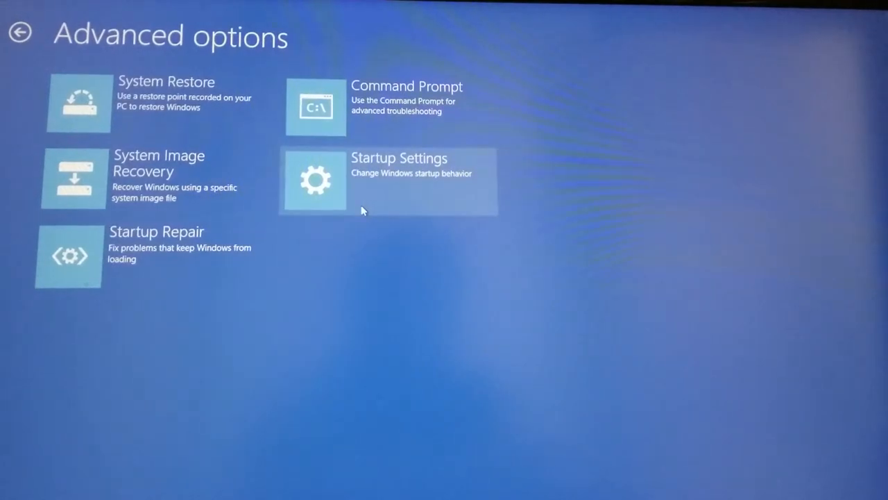
{"action": "mouse_move", "coordinate": [394, 254]}
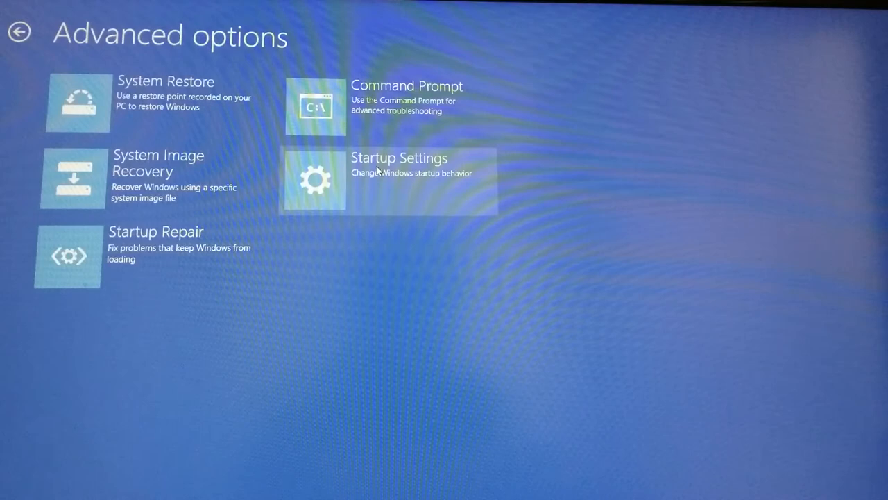
Step: Enter Startup Settings and restart the PC to reach Safe Mode and other boot options
{"action": "left_click", "coordinate": [389, 179]}
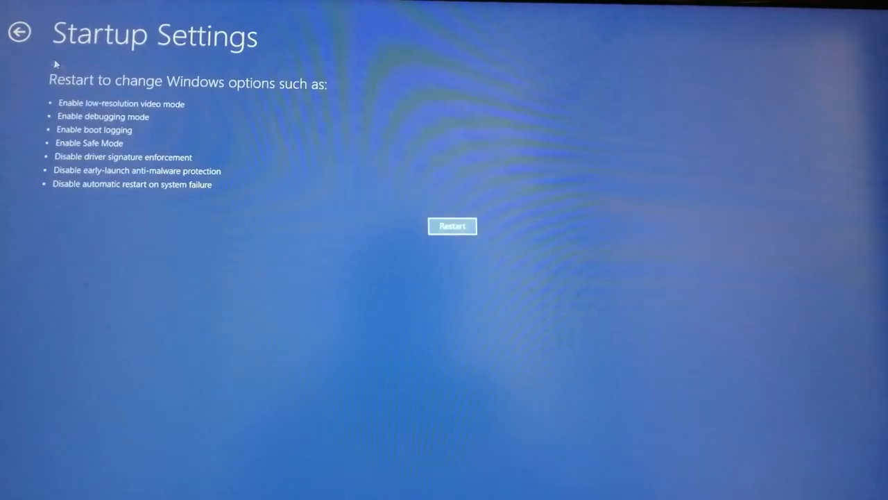
{"action": "mouse_move", "coordinate": [97, 89]}
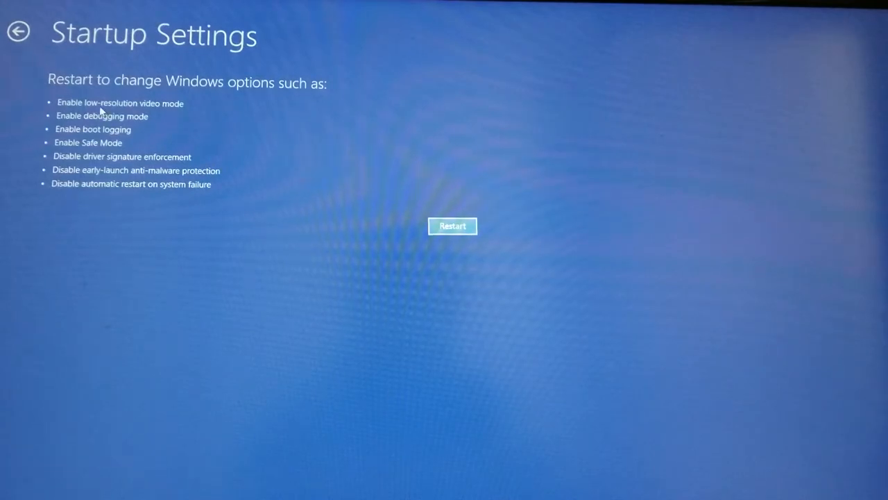
{"action": "mouse_move", "coordinate": [114, 128]}
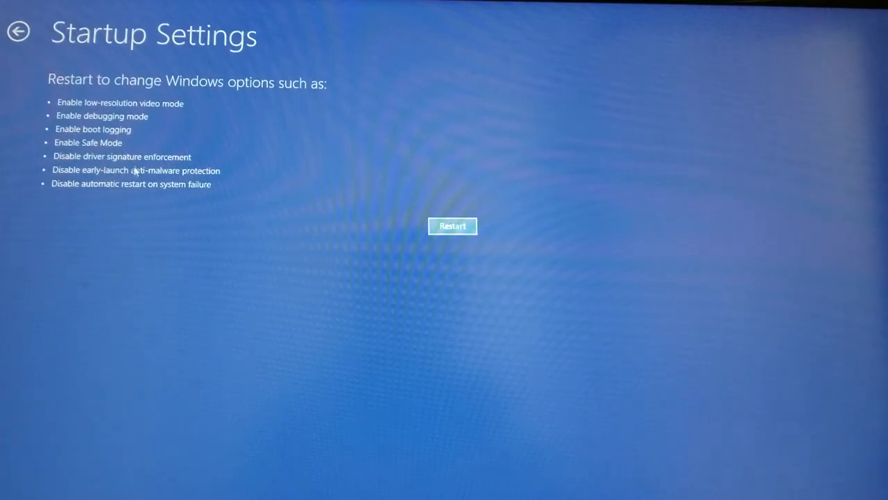
{"action": "mouse_move", "coordinate": [83, 170]}
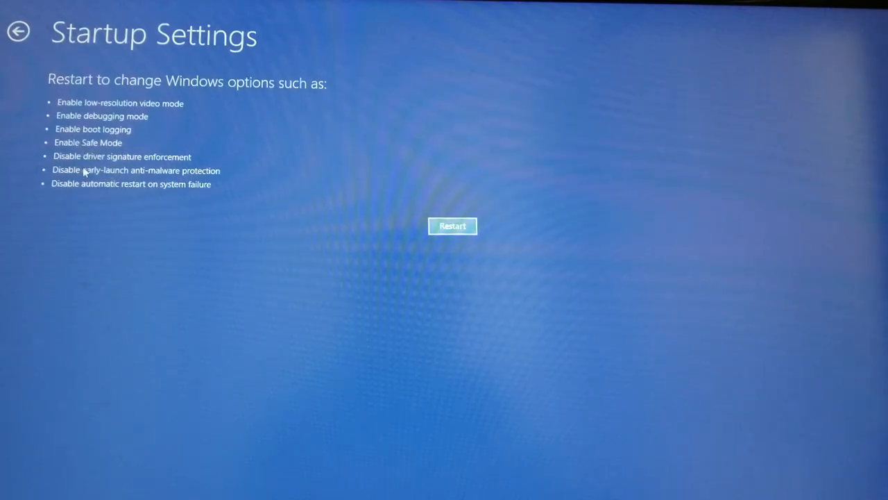
{"action": "mouse_move", "coordinate": [450, 247]}
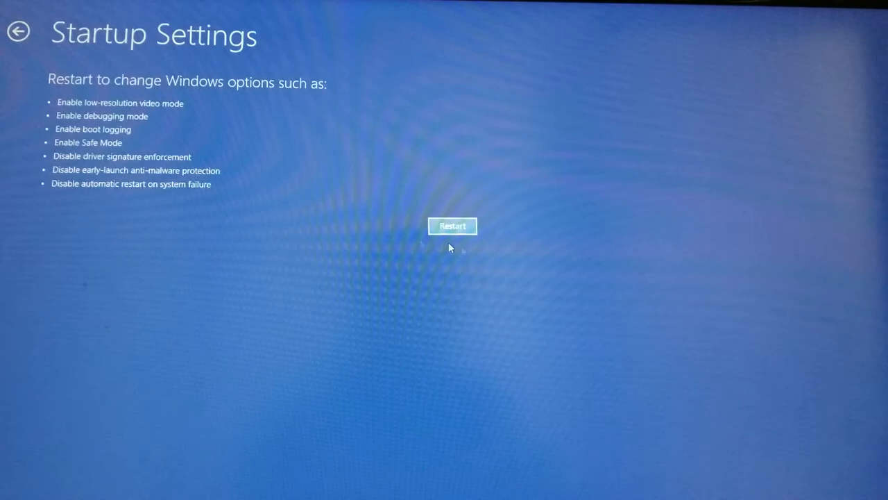
{"action": "left_click", "coordinate": [452, 225]}
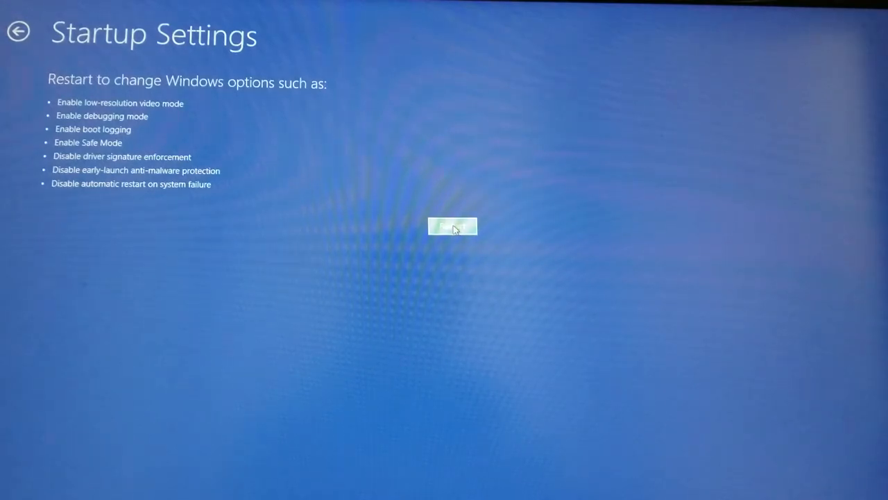